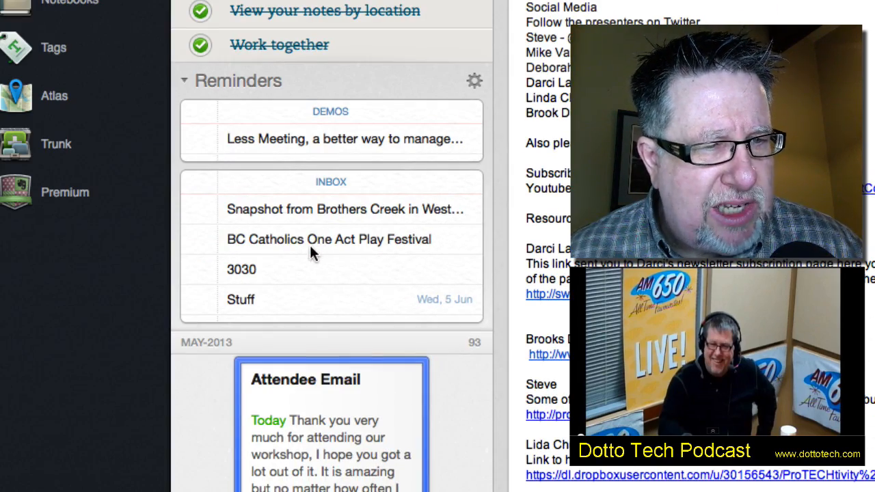
{"action": "mouse_move", "coordinate": [313, 279]}
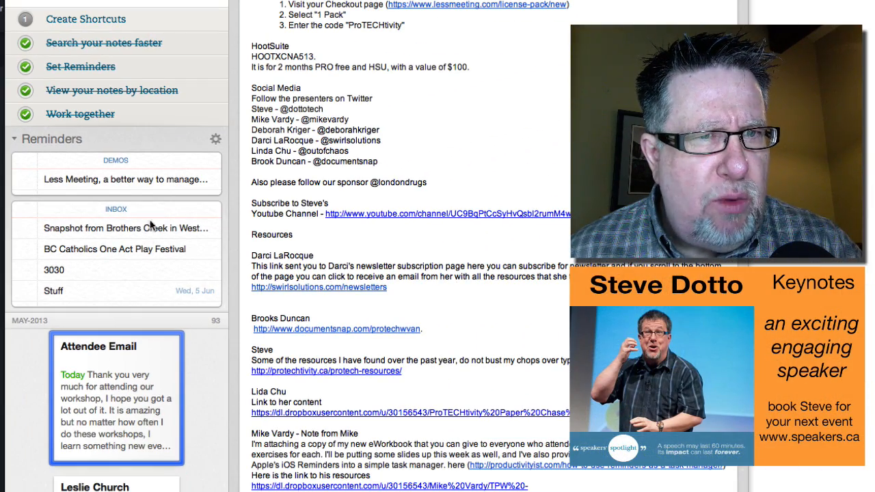
{"action": "mouse_move", "coordinate": [108, 253]}
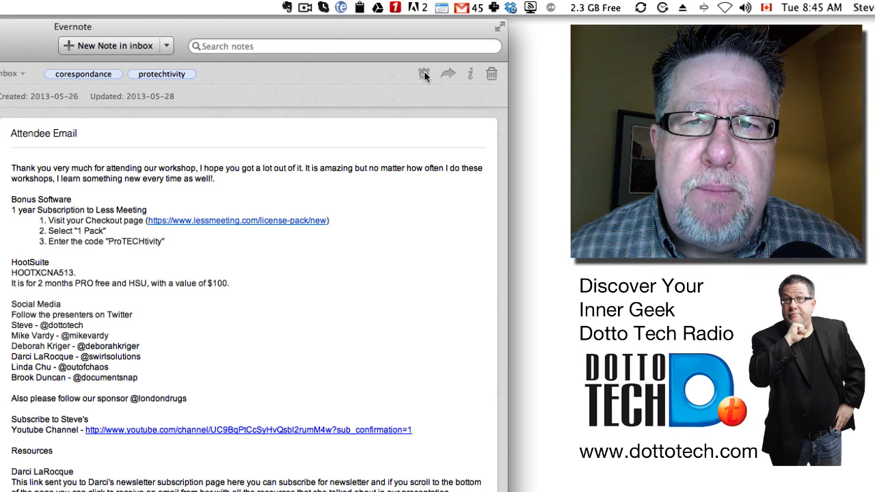
Add a reminder to the Attendee Email note and open its date options for Thursday, 30 May
{"action": "left_click", "coordinate": [424, 74]}
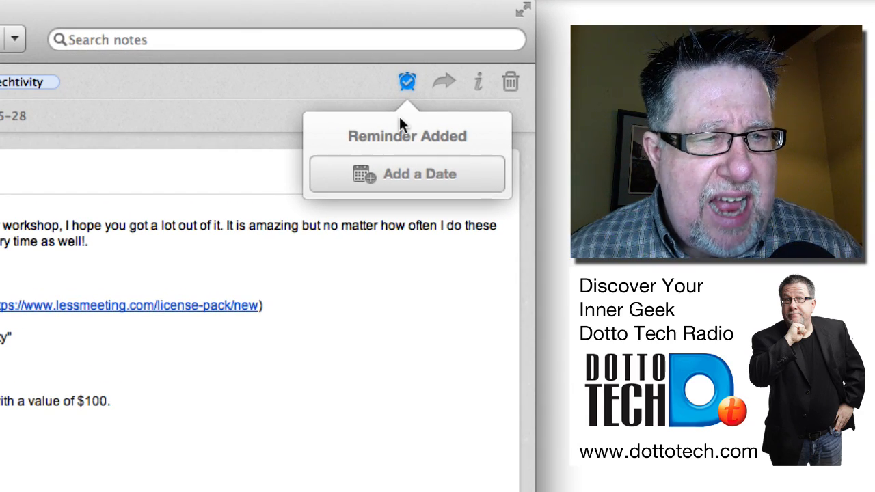
{"action": "mouse_move", "coordinate": [402, 123]}
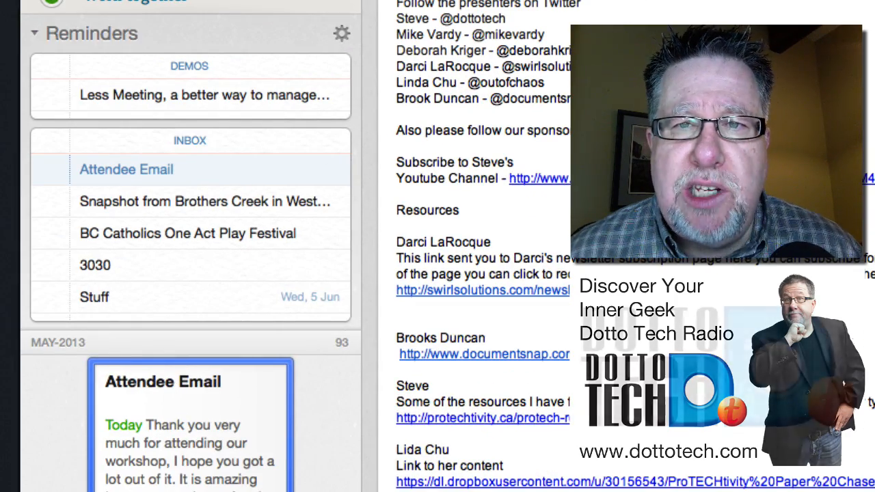
{"action": "left_click", "coordinate": [354, 48]}
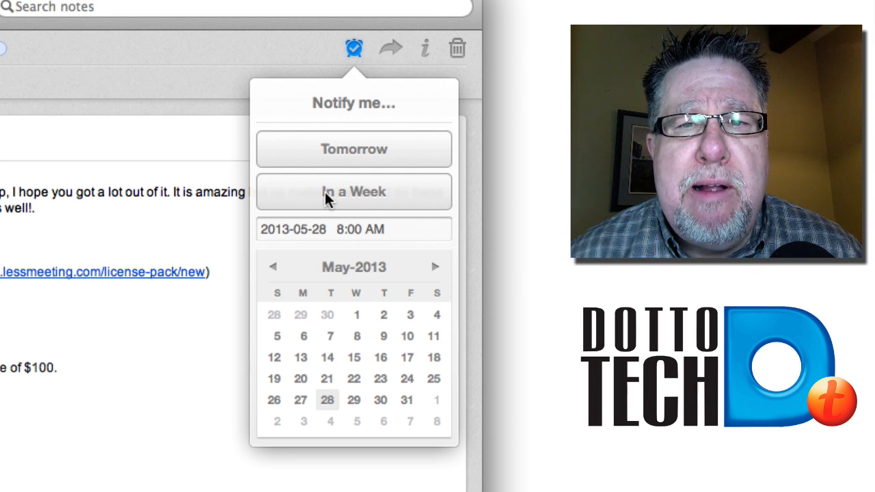
{"action": "mouse_move", "coordinate": [270, 333]}
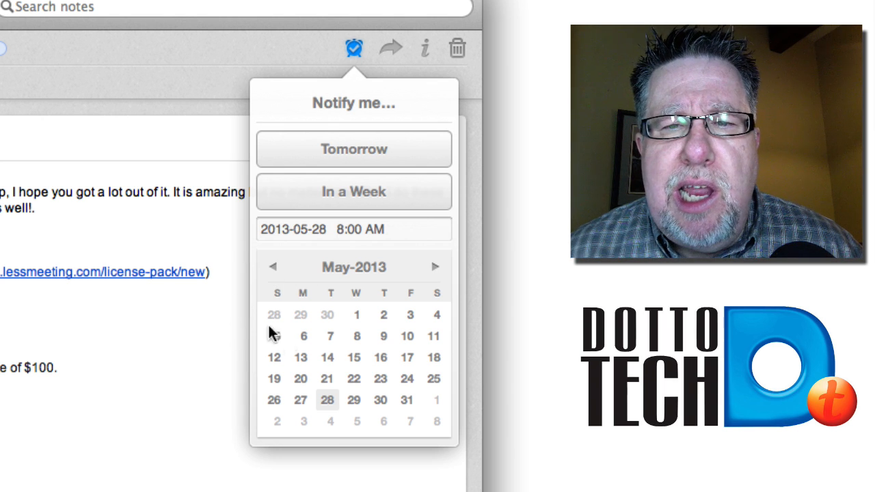
{"action": "mouse_move", "coordinate": [393, 248]}
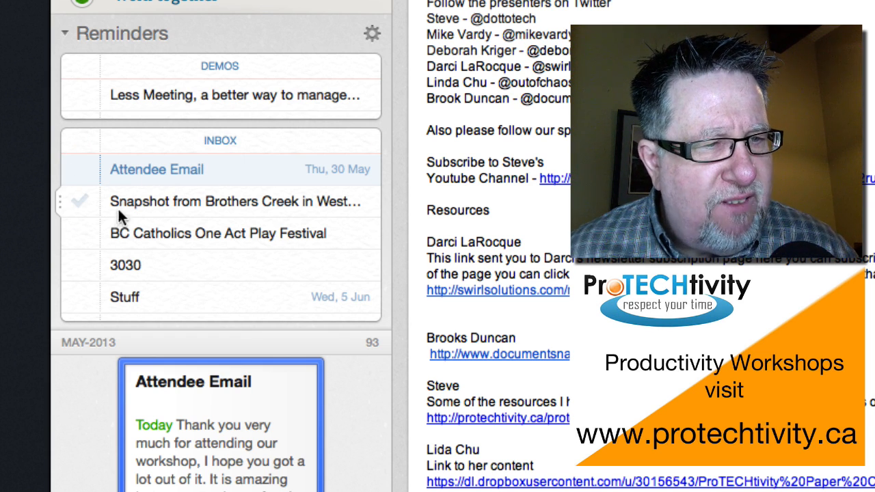
{"action": "mouse_move", "coordinate": [176, 206]}
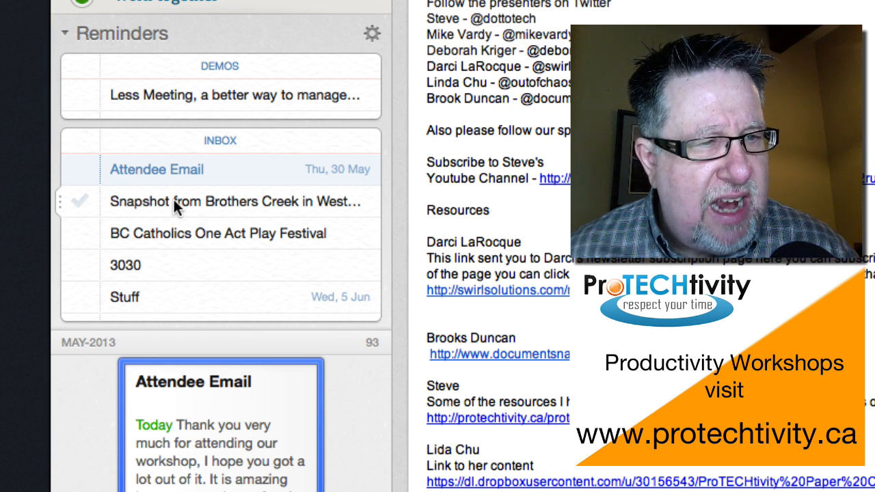
Complete the Brothers Creek, One Act Play Festival and 3030 reminders, and hide completed reminders
{"action": "left_click", "coordinate": [80, 201]}
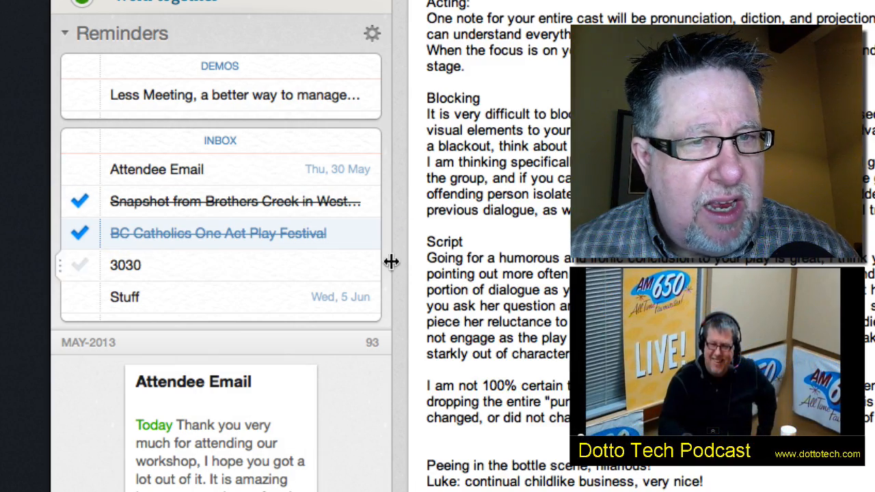
{"action": "left_click", "coordinate": [79, 265]}
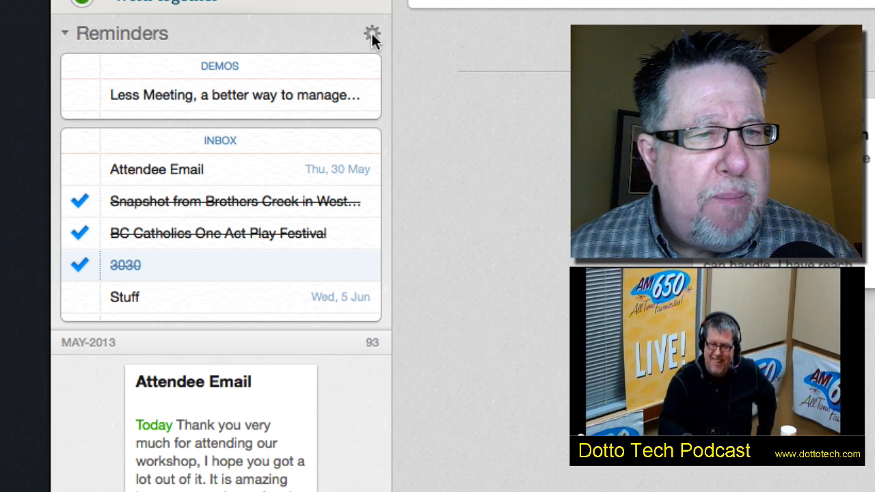
{"action": "left_click", "coordinate": [371, 33]}
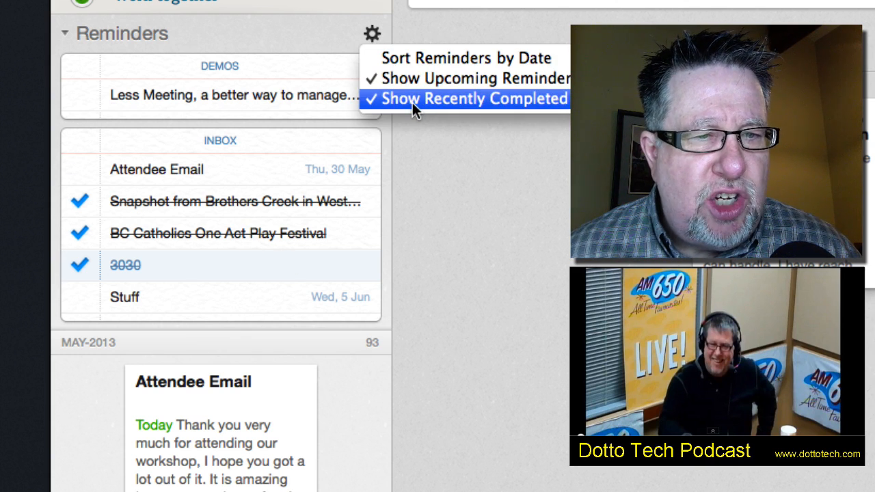
{"action": "left_click", "coordinate": [467, 98]}
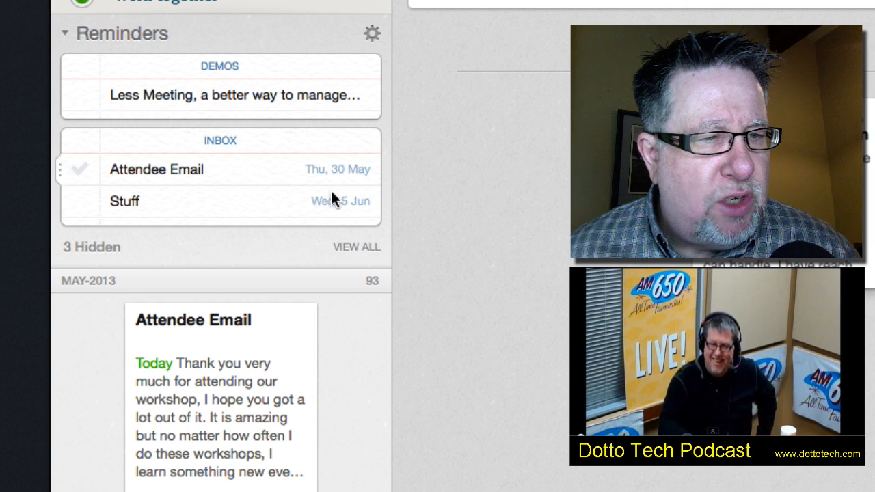
{"action": "mouse_move", "coordinate": [334, 240]}
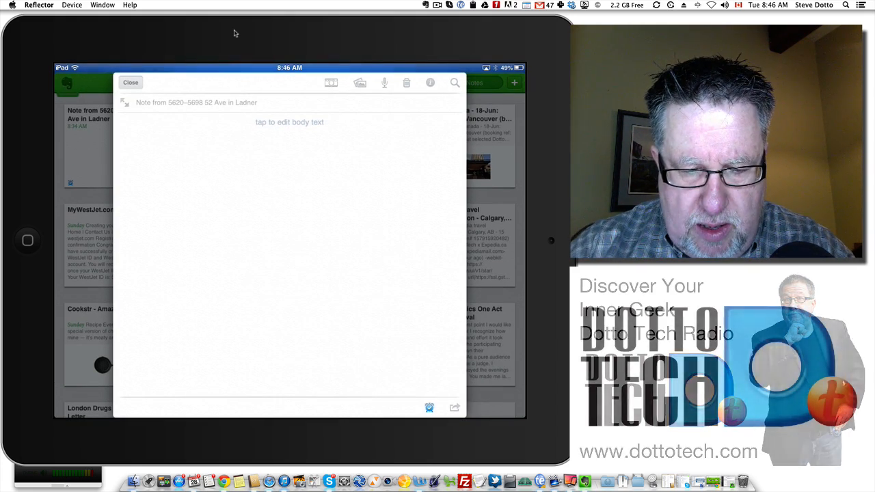
On the mirrored iPad, close the Ladner location note and open Attendee Email from All Notes
{"action": "left_click", "coordinate": [130, 82]}
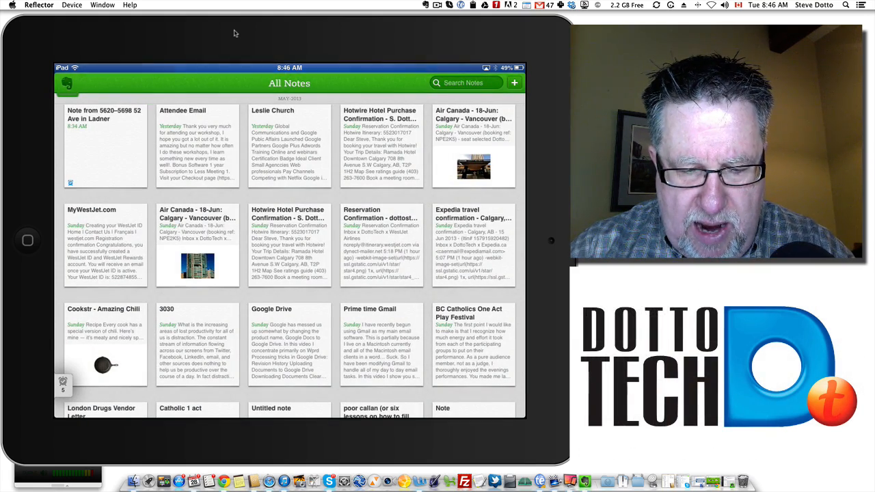
{"action": "left_click", "coordinate": [182, 147]}
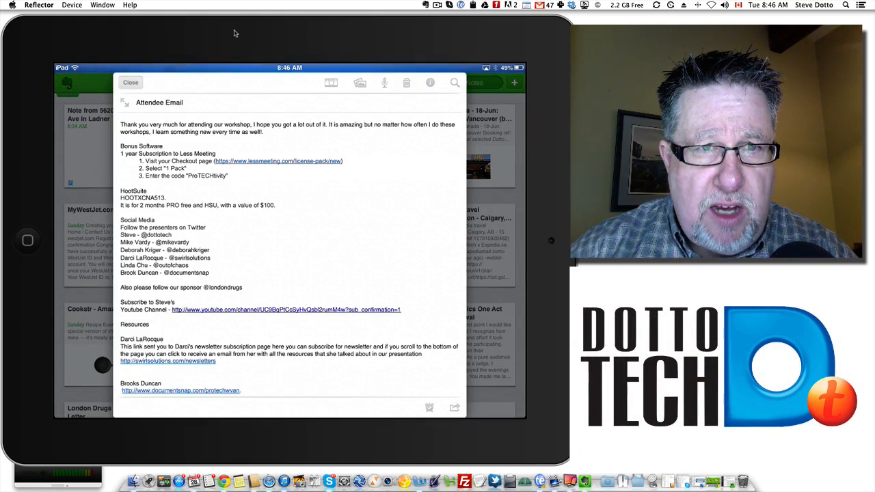
{"action": "mouse_move", "coordinate": [431, 425]}
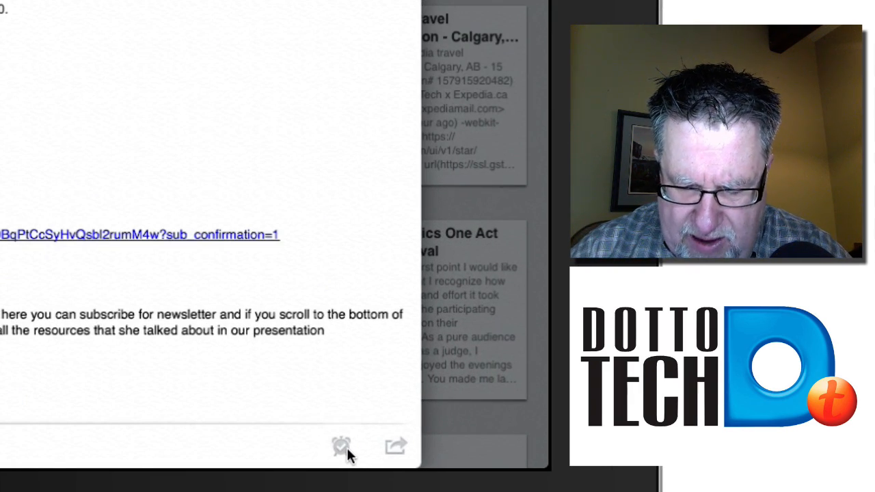
Add a Notify me reminder to Attendee Email on the iPad, dated 30 May
{"action": "left_click", "coordinate": [340, 446]}
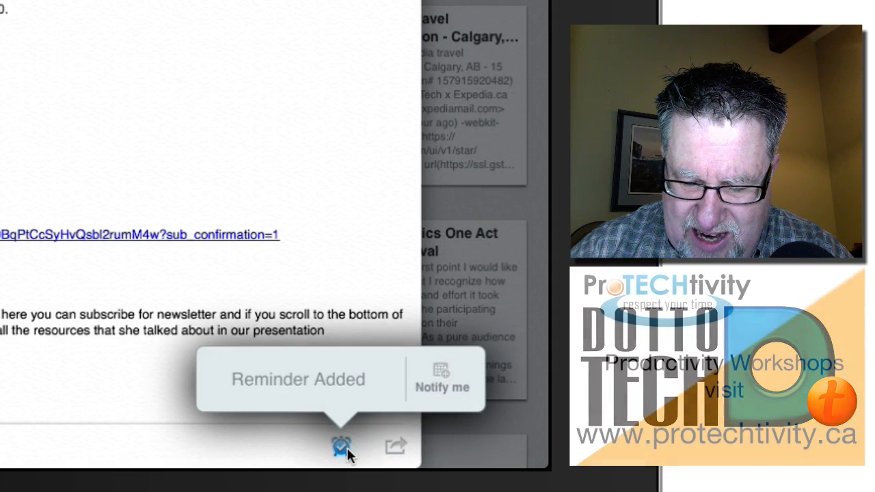
{"action": "left_click", "coordinate": [339, 445]}
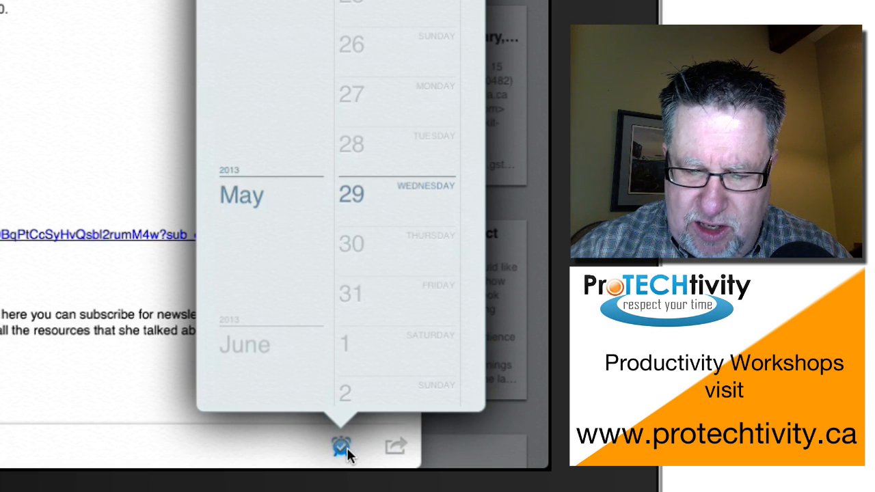
{"action": "scroll", "scroll_direction": "down", "scroll_amount": 3}
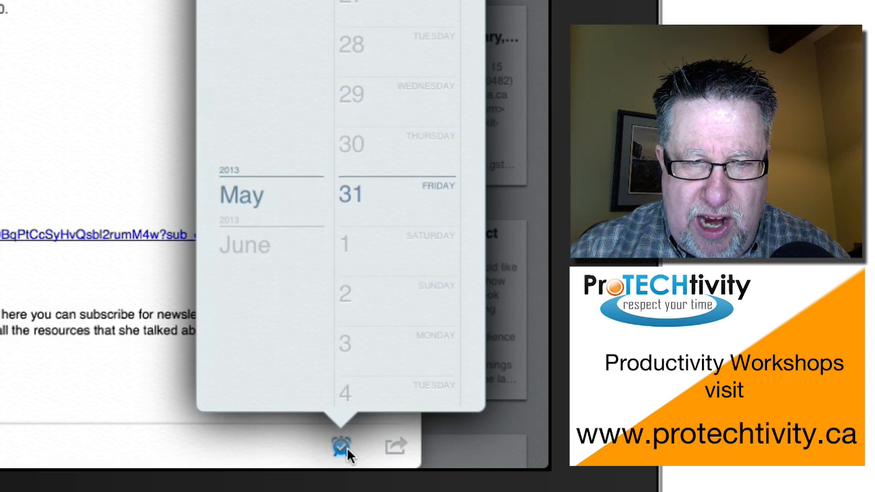
{"action": "scroll", "scroll_direction": "down", "scroll_amount": 3}
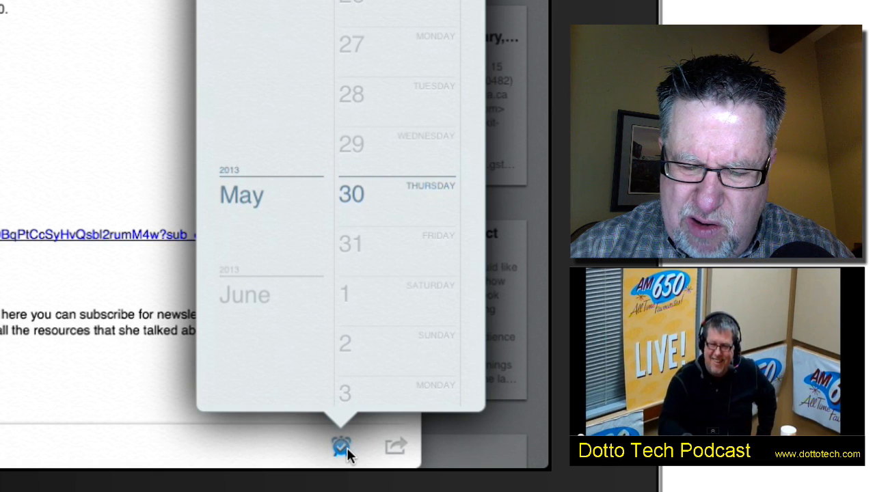
{"action": "left_click", "coordinate": [339, 446]}
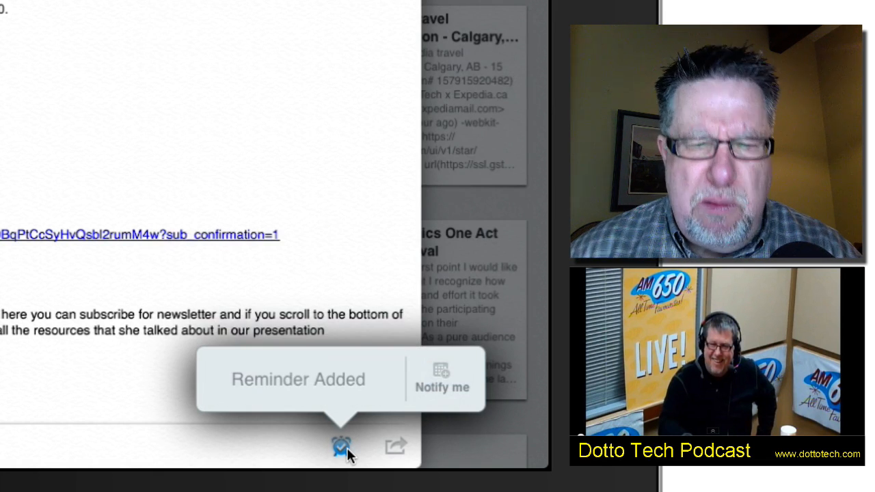
{"action": "mouse_move", "coordinate": [227, 104]}
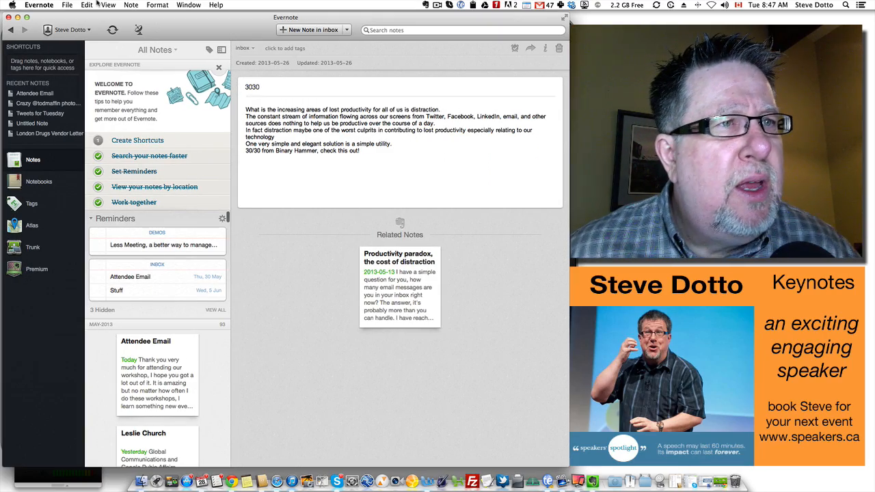
Open Evernote Preferences at the Reminders tab, showing reminder emails enabled
{"action": "left_click", "coordinate": [39, 4]}
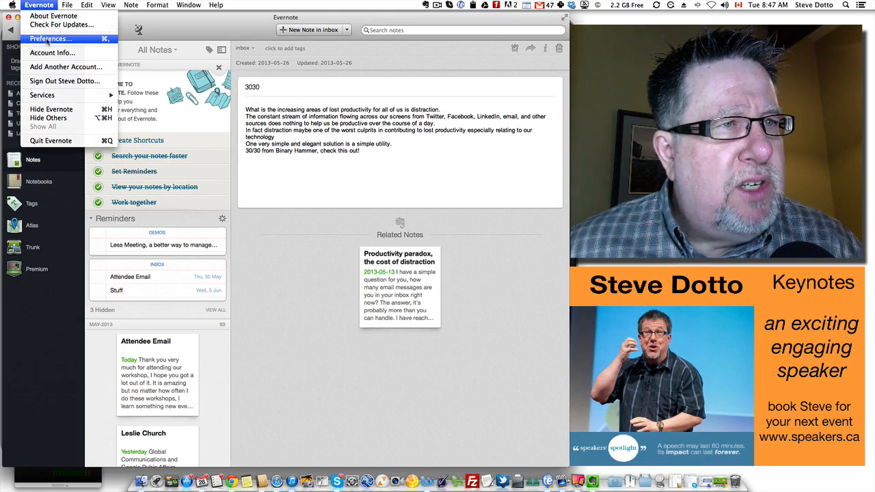
{"action": "left_click", "coordinate": [49, 38]}
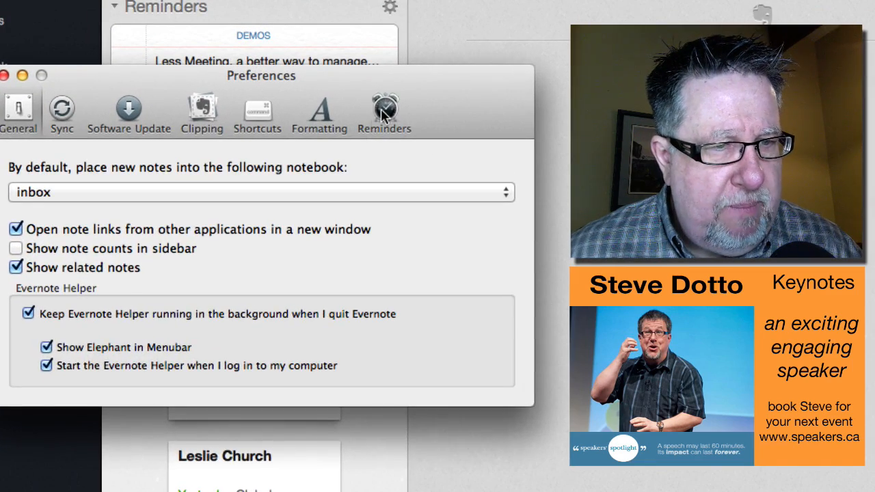
{"action": "left_click", "coordinate": [384, 113]}
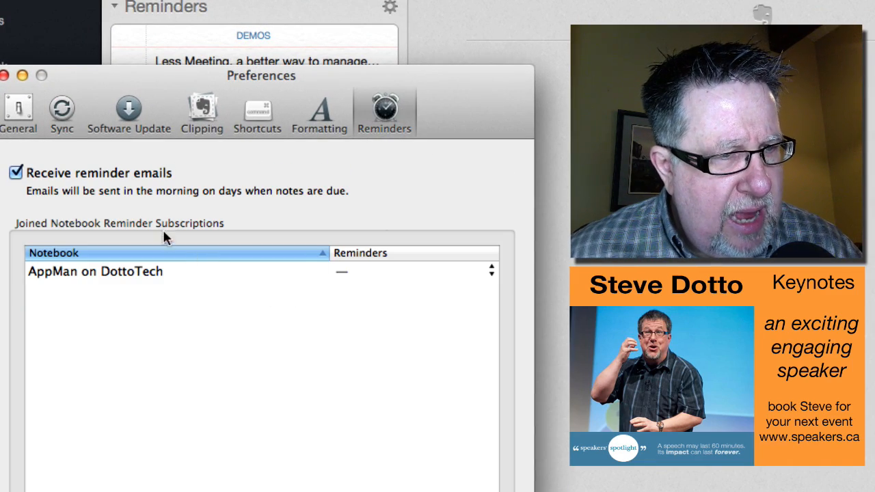
{"action": "mouse_move", "coordinate": [149, 187]}
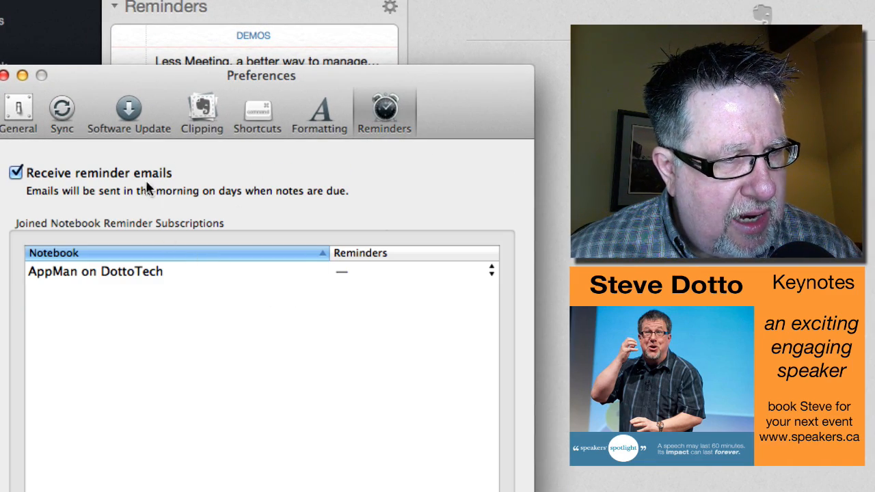
{"action": "mouse_move", "coordinate": [324, 206]}
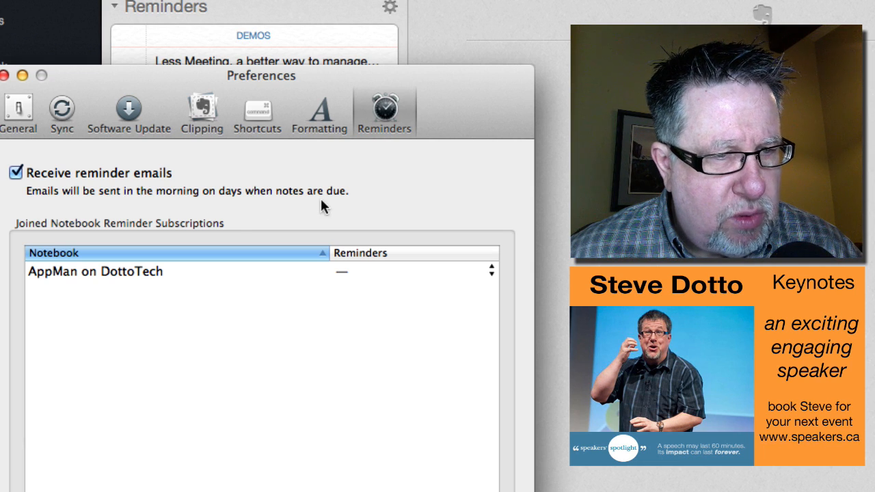